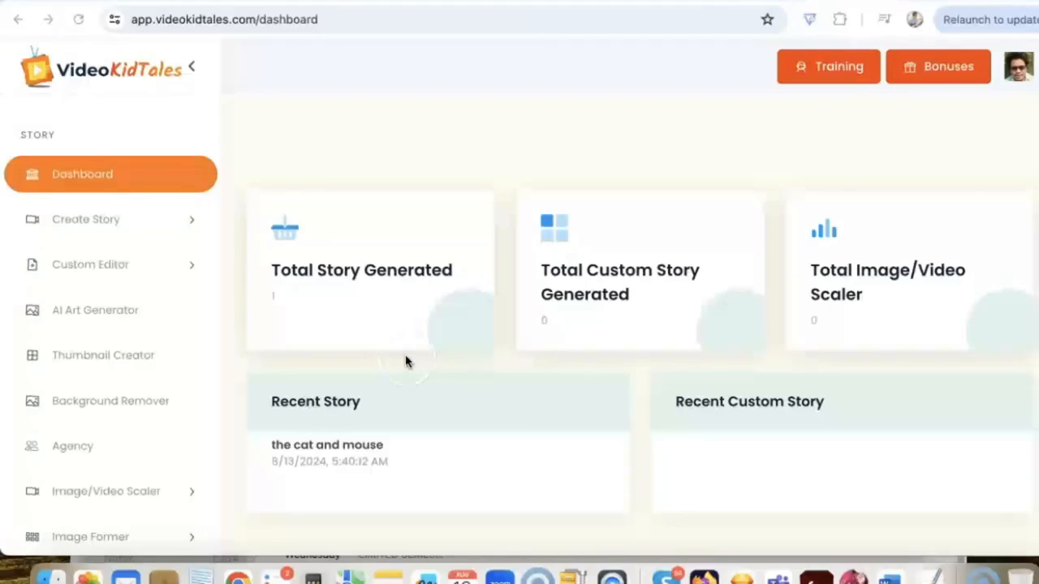
pyautogui.moveTo(300, 300)
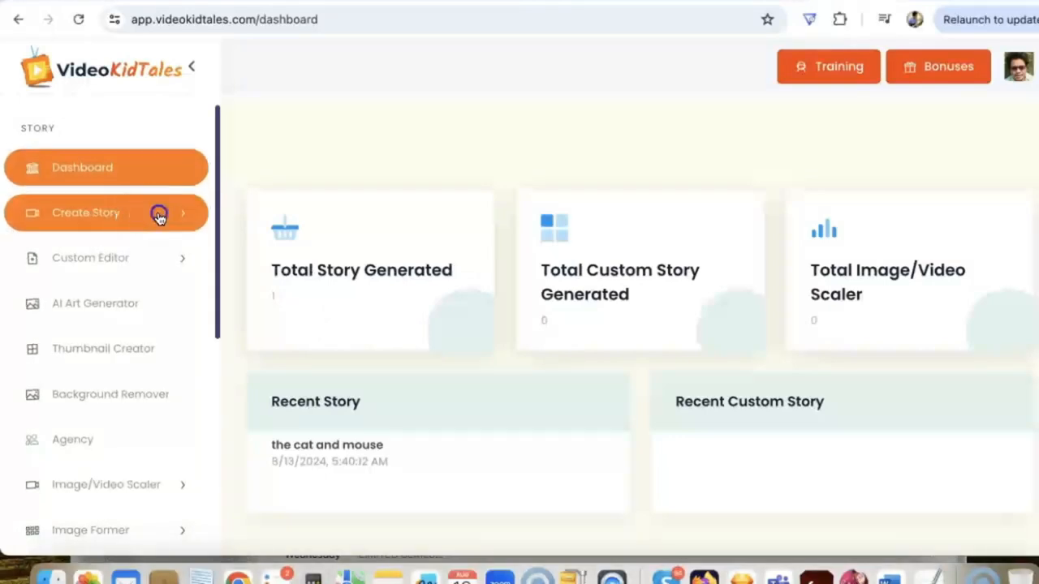
# Step: Start a hyper story titled 'the fisherman and wife' and generate its story versions
pyautogui.click(85, 211)
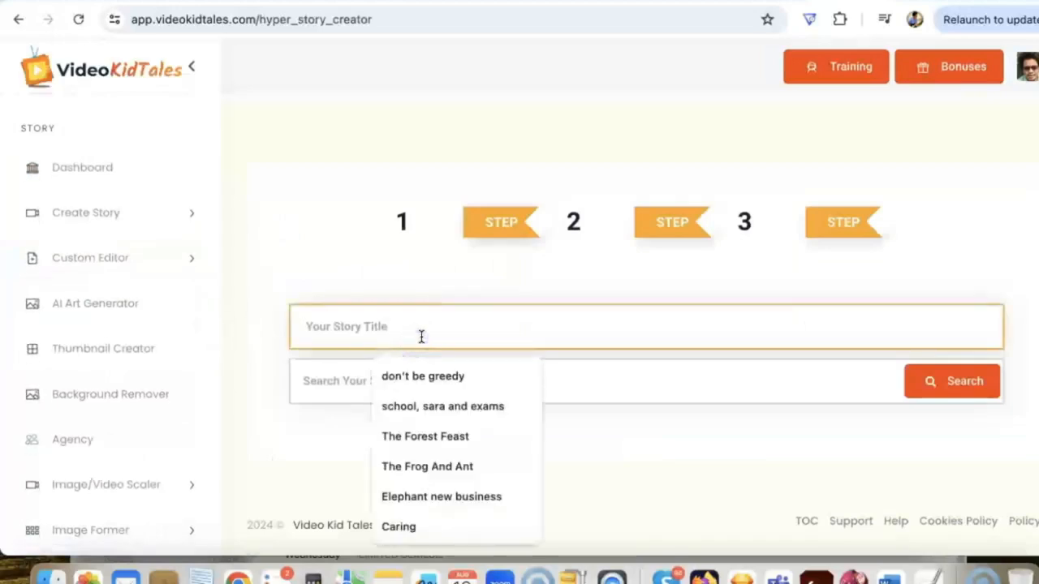
pyautogui.write('the fisherman and wife')
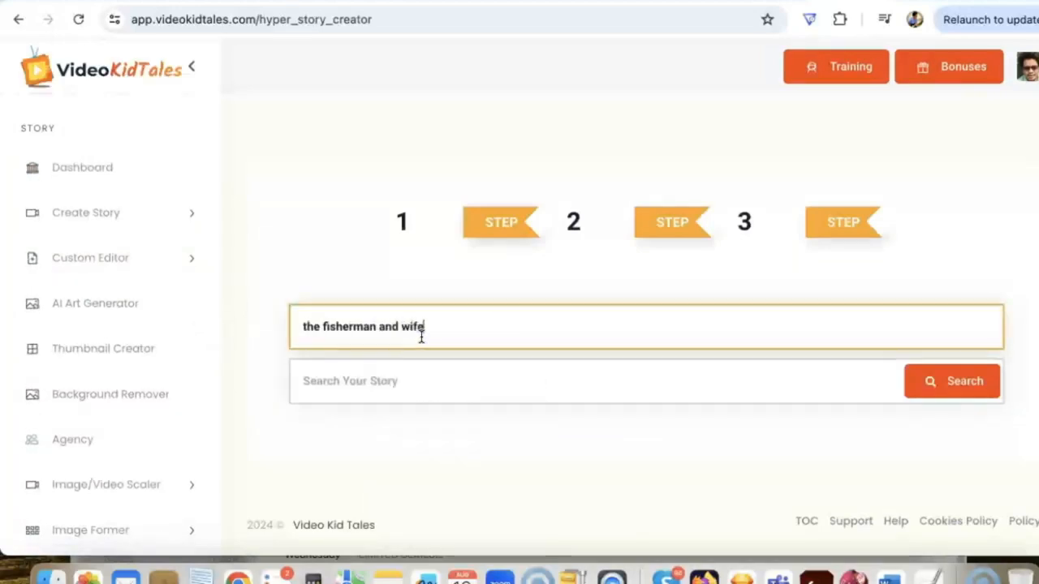
pyautogui.click(951, 380)
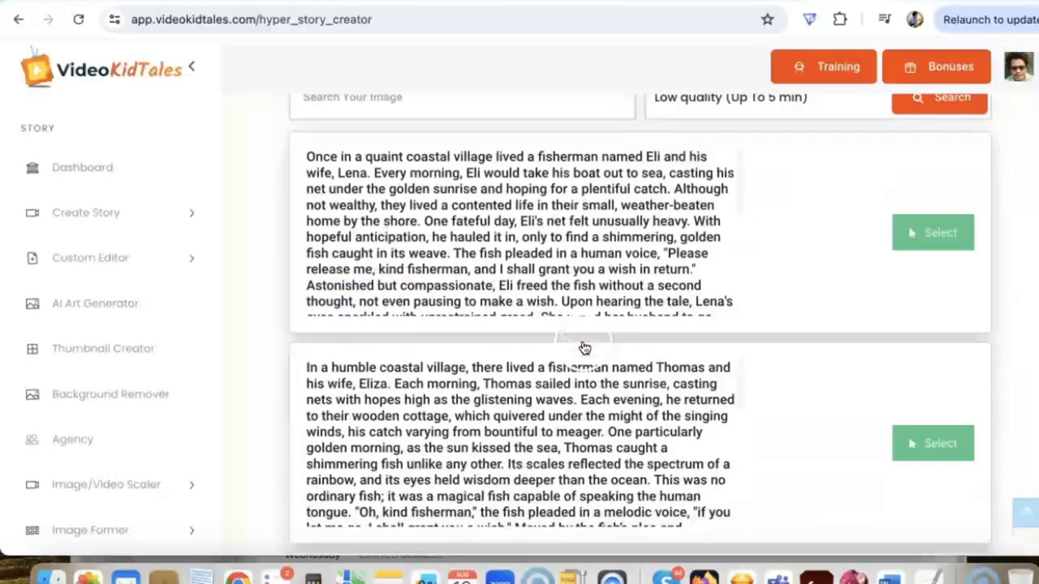
pyautogui.scroll(-3)
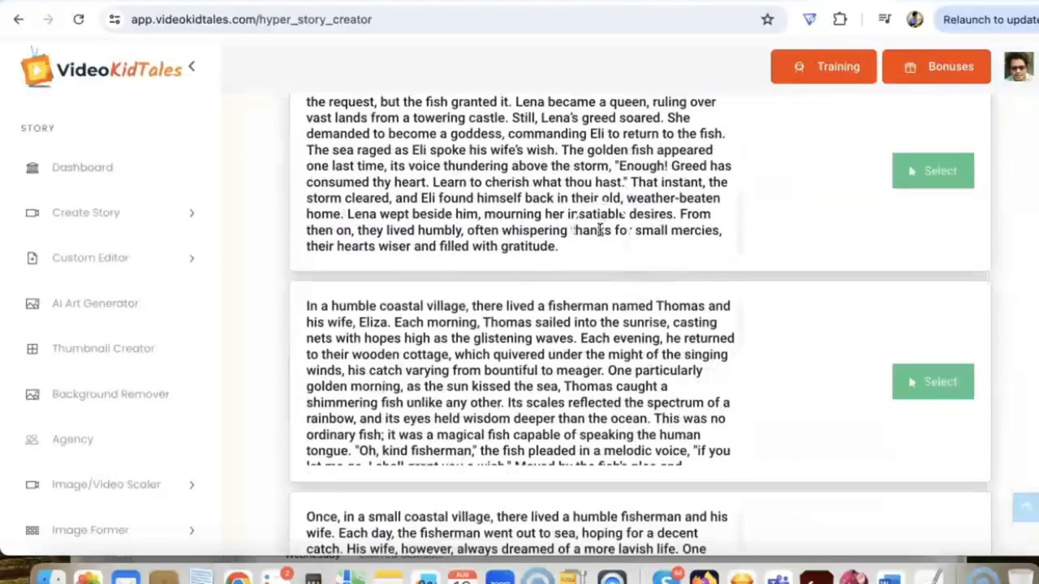
pyautogui.scroll(-3)
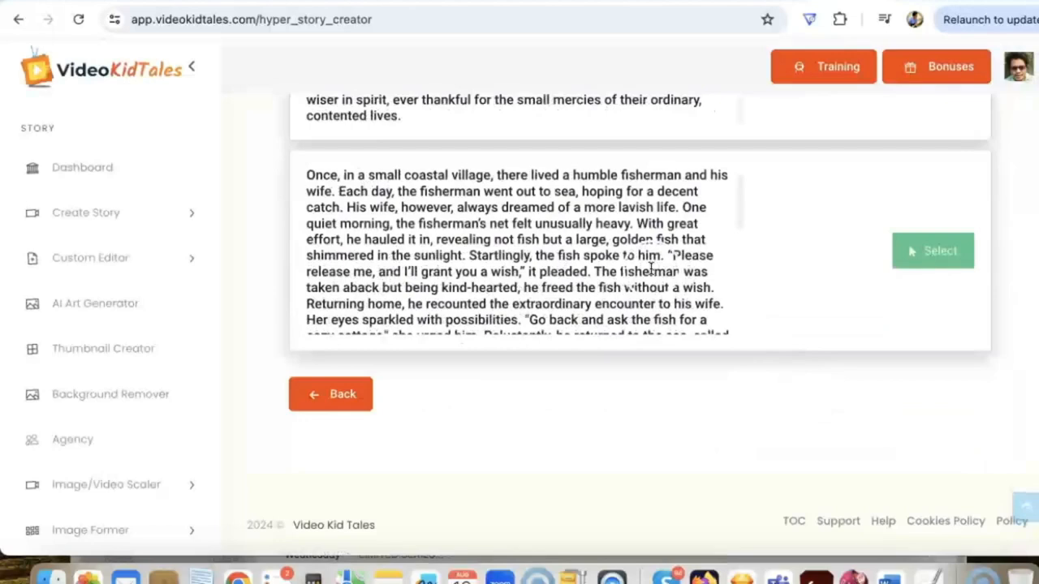
# Step: Select the Eli and Lena version and search High-quality AI images from its opening text
pyautogui.click(932, 250)
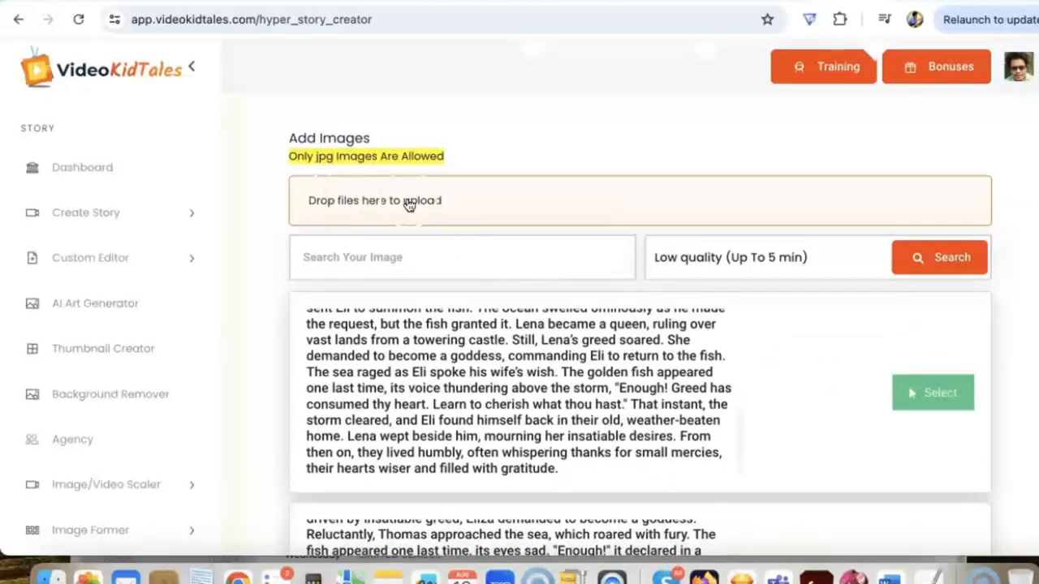
pyautogui.moveTo(303, 185)
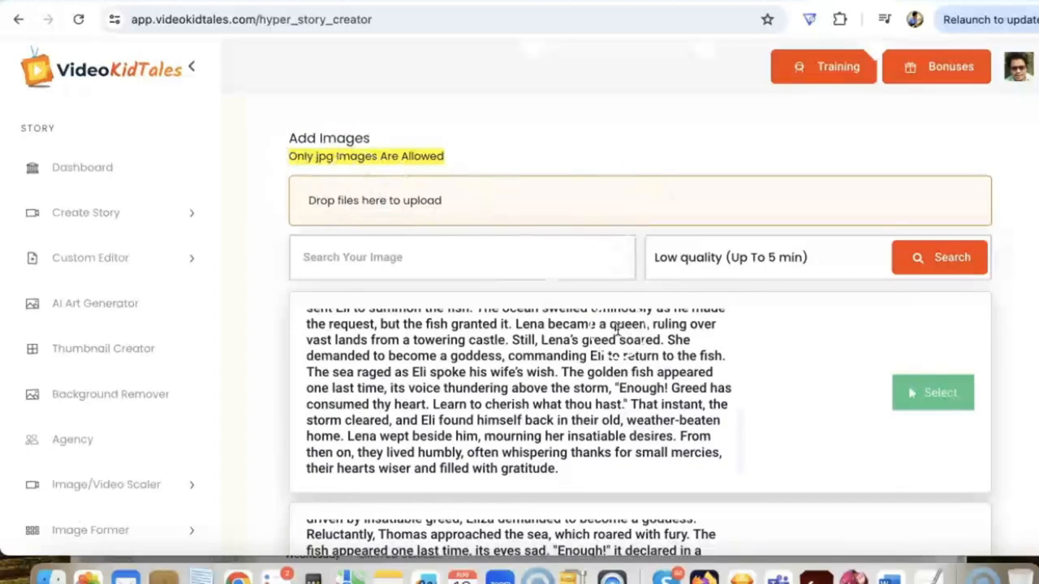
pyautogui.click(763, 257)
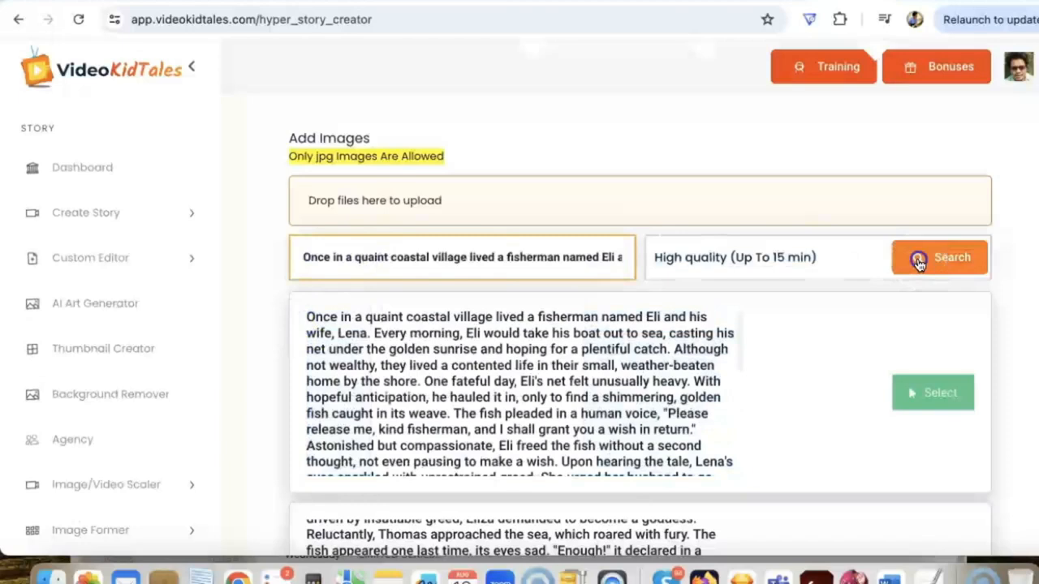
pyautogui.click(938, 256)
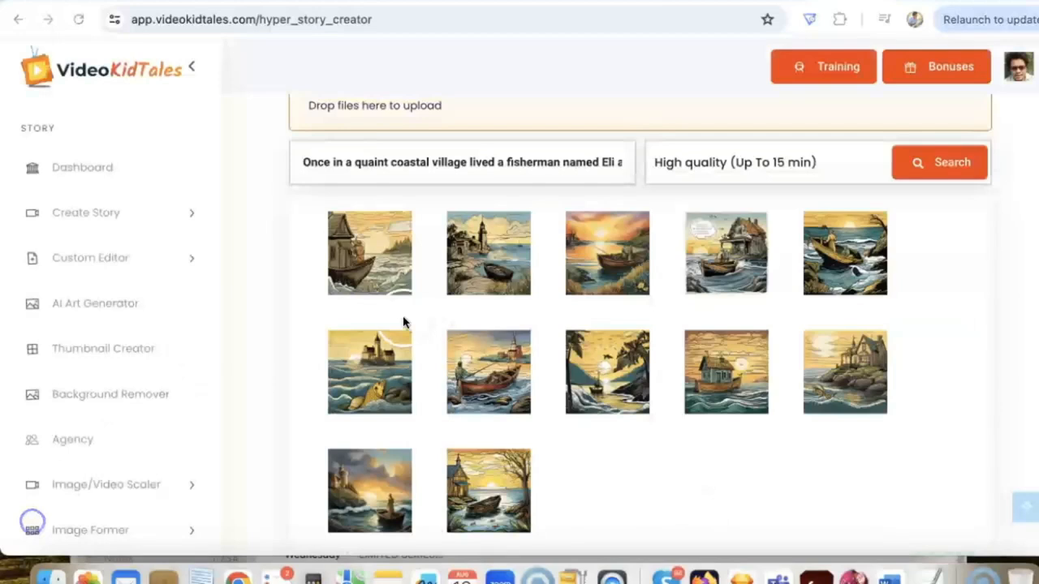
# Step: Tick all twelve generated fisherman images for the story
pyautogui.click(370, 254)
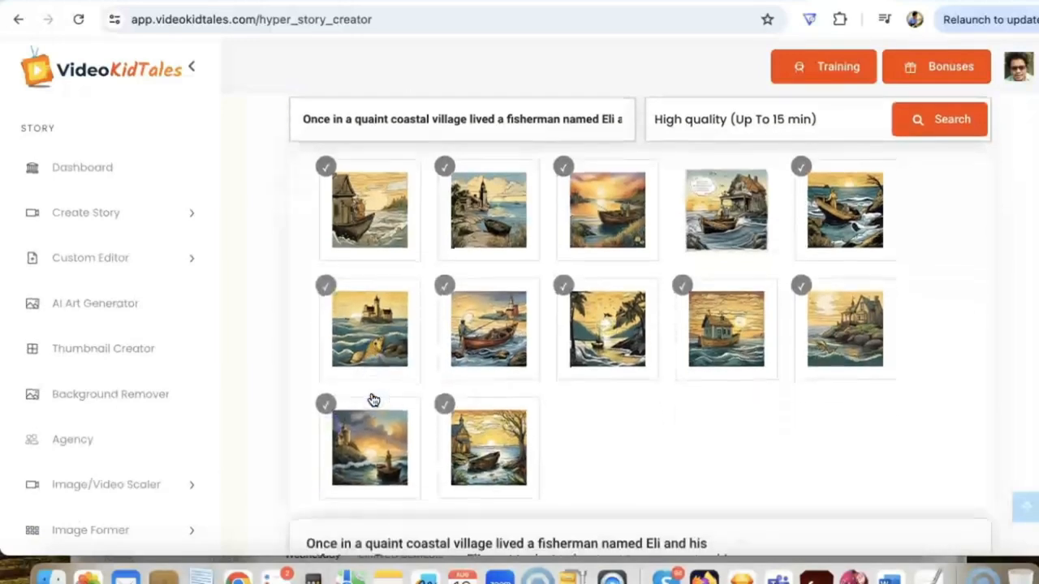
pyautogui.scroll(-3)
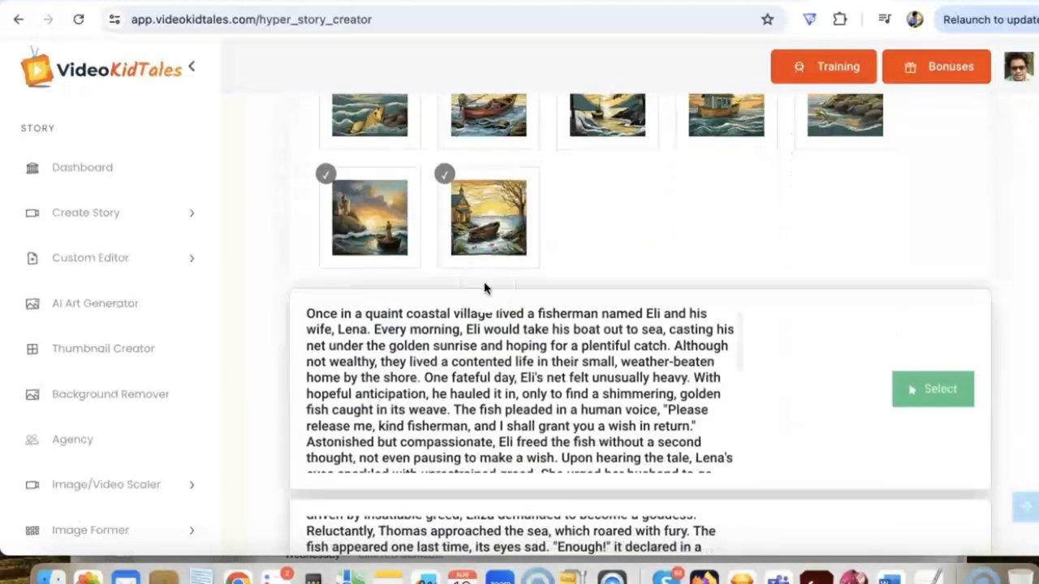
pyautogui.moveTo(534, 290)
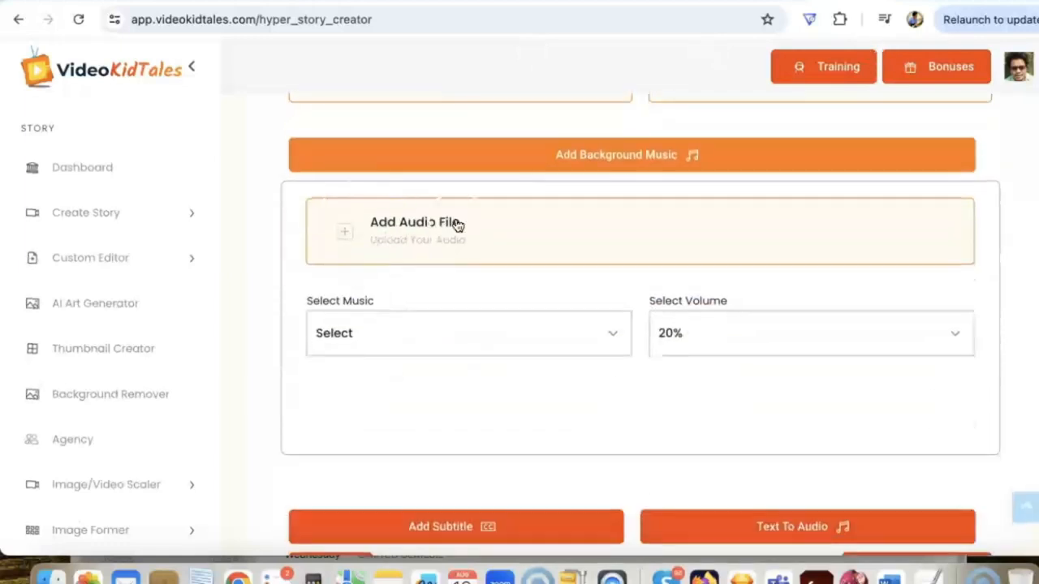
# Step: Set 'Acoustic Happiness 1m30s.mp3' as background music at 10% volume and start Text To Audio
pyautogui.click(468, 333)
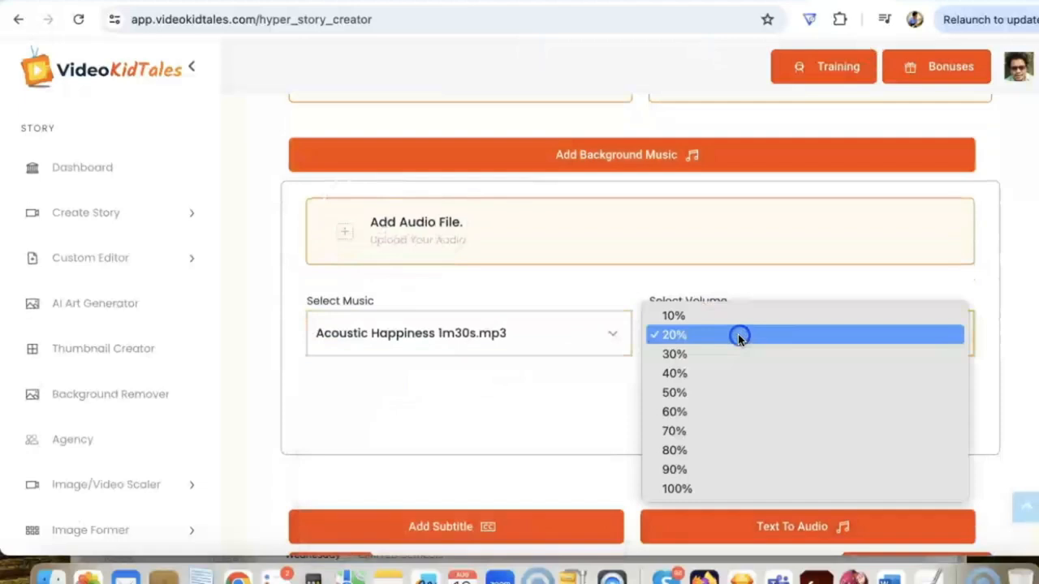
pyautogui.click(674, 315)
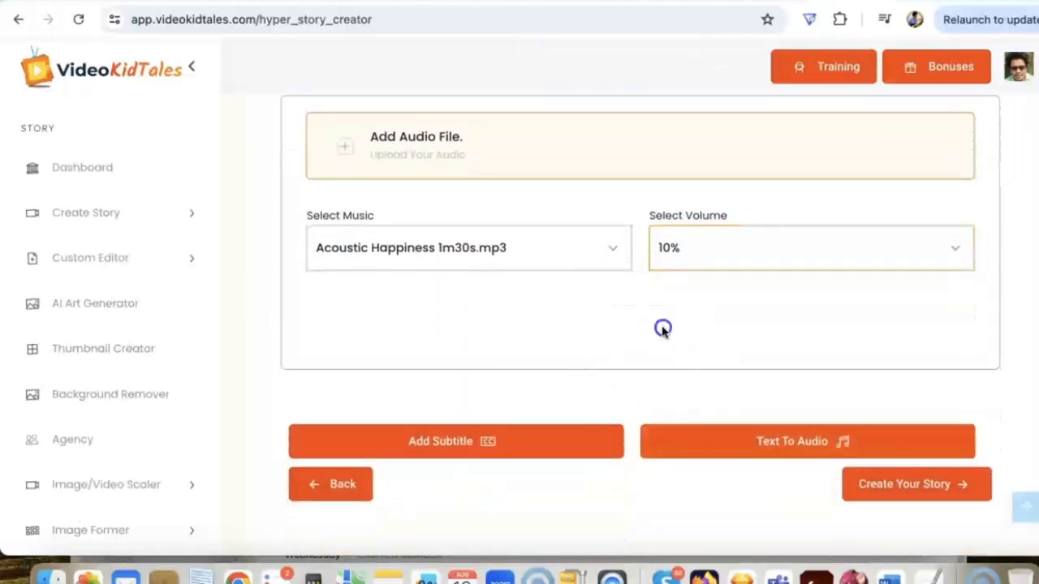
pyautogui.click(806, 442)
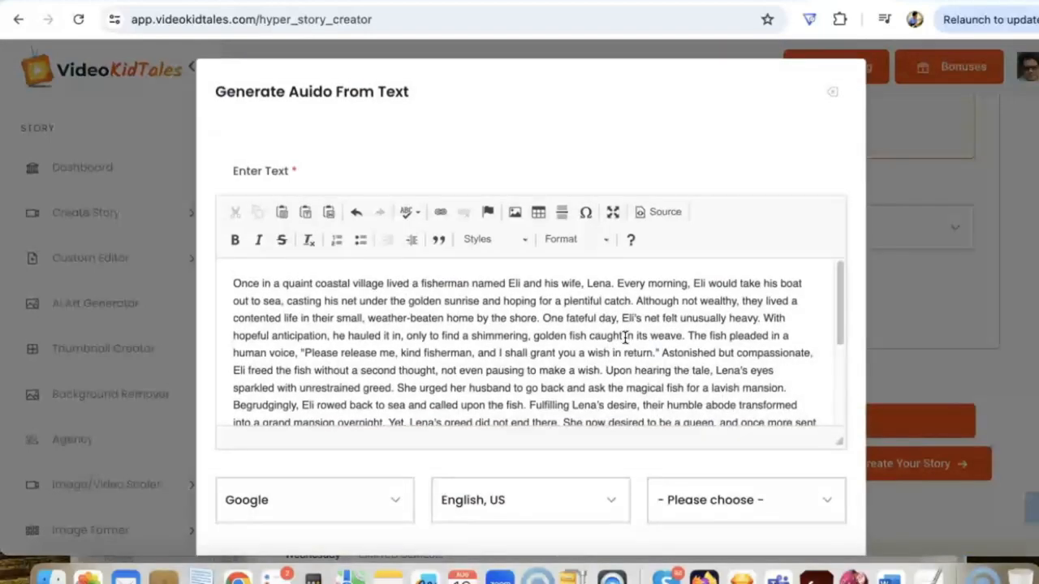
# Step: Generate the voiceover narration, attached as a 1:58 audio clip
pyautogui.click(743, 499)
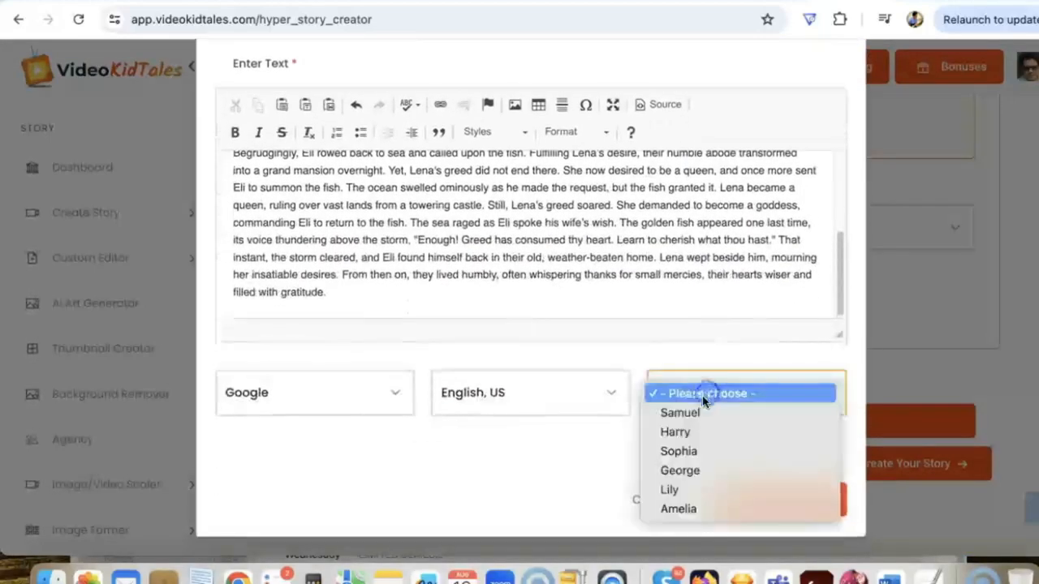
pyautogui.click(528, 391)
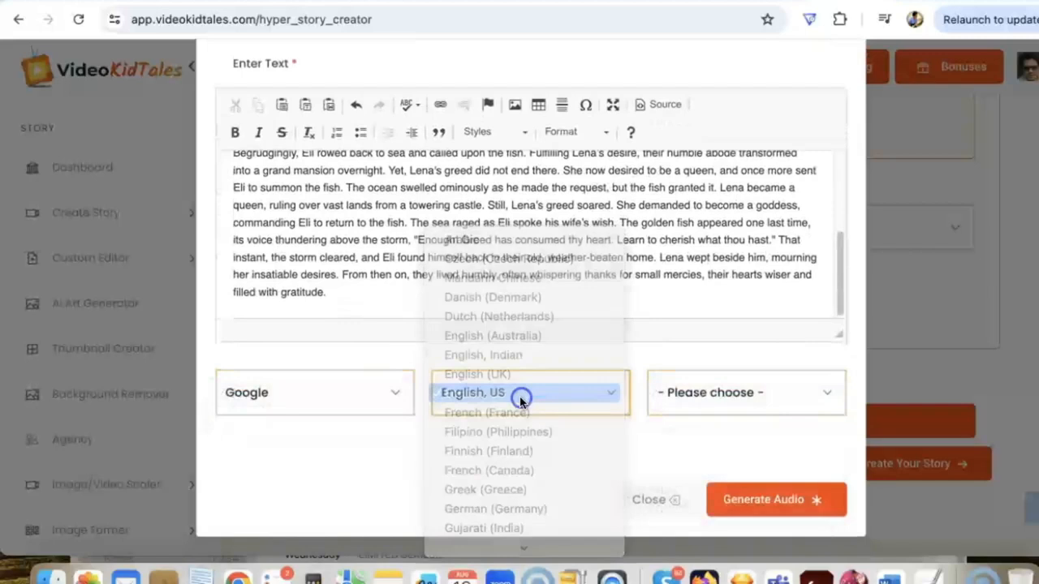
pyautogui.click(776, 500)
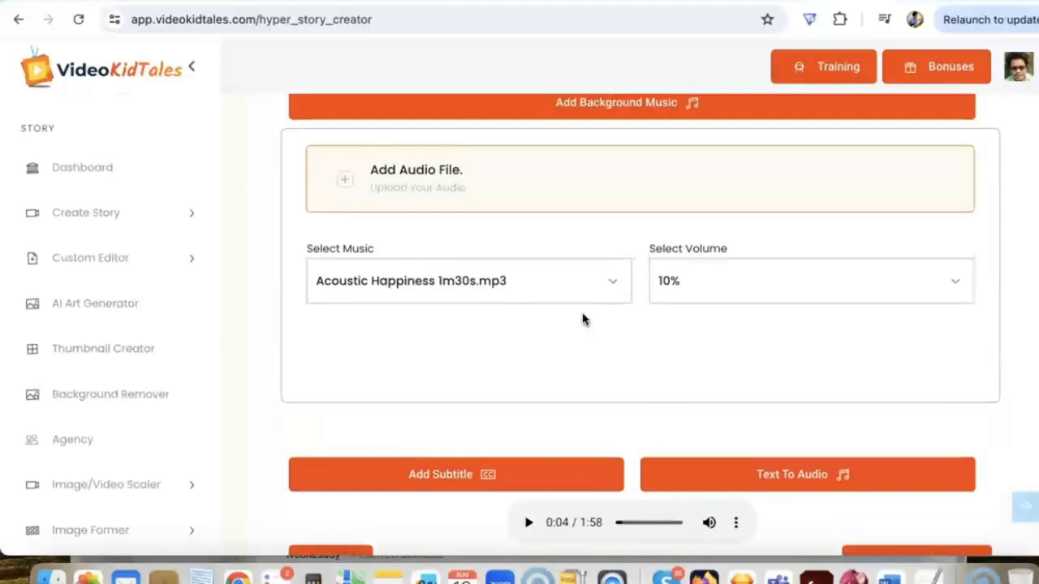
pyautogui.scroll(-3)
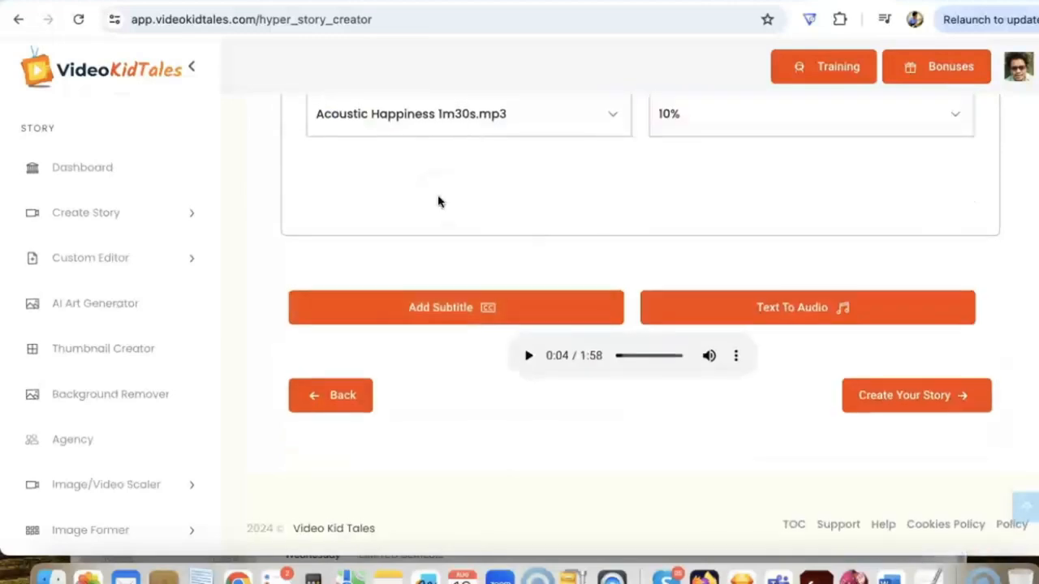
# Step: Enable subtitles at font size 20 with black text on light background and create the story
pyautogui.click(454, 307)
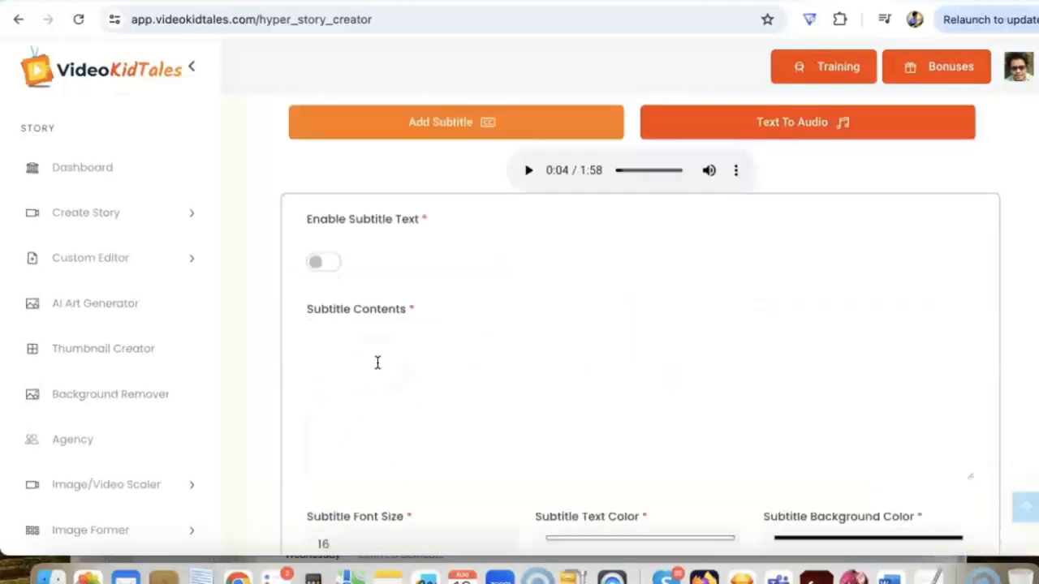
pyautogui.click(323, 261)
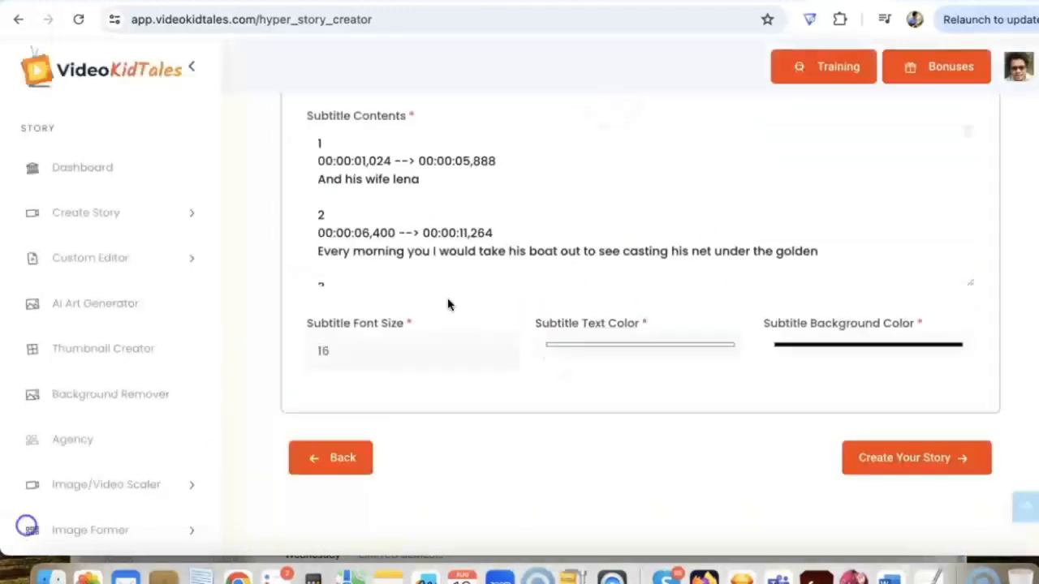
pyautogui.scroll(-3)
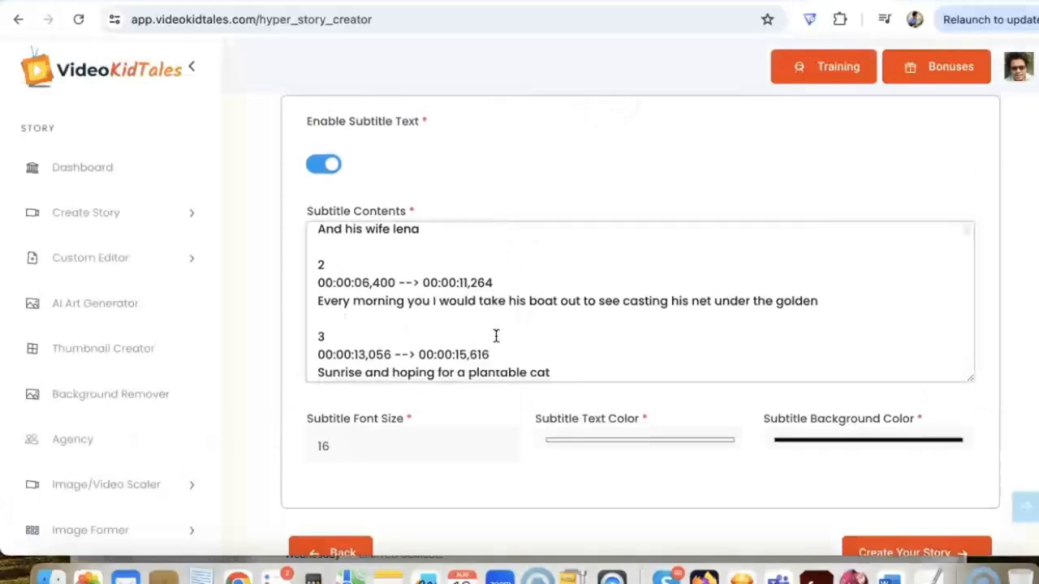
pyautogui.scroll(-3)
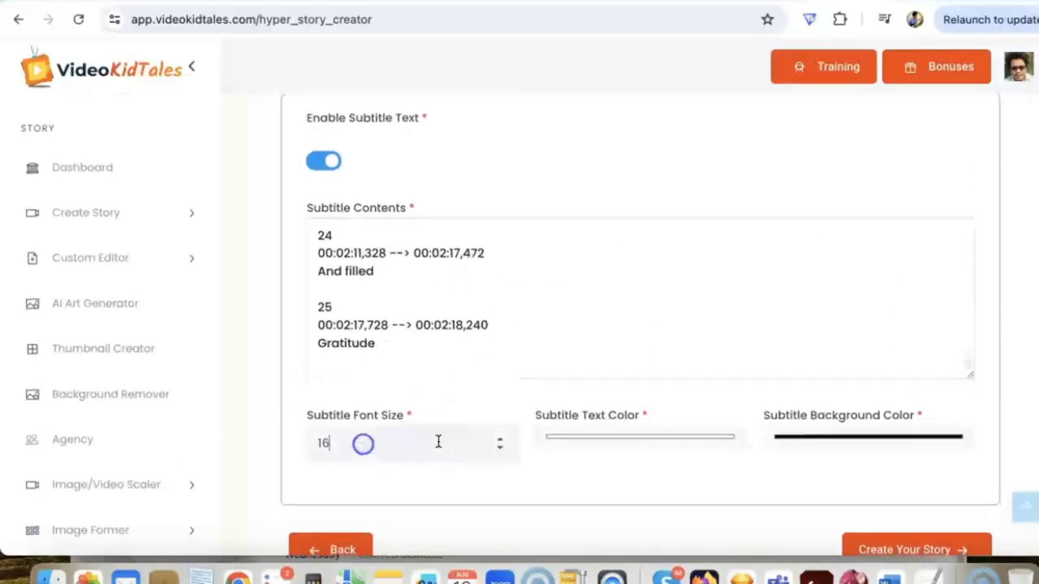
pyautogui.click(640, 437)
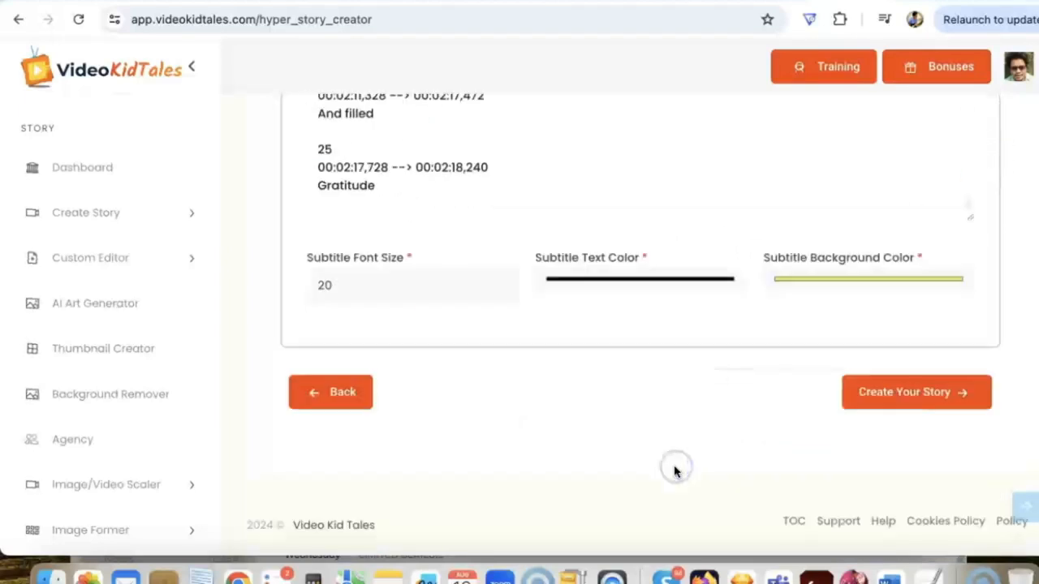
pyautogui.click(916, 391)
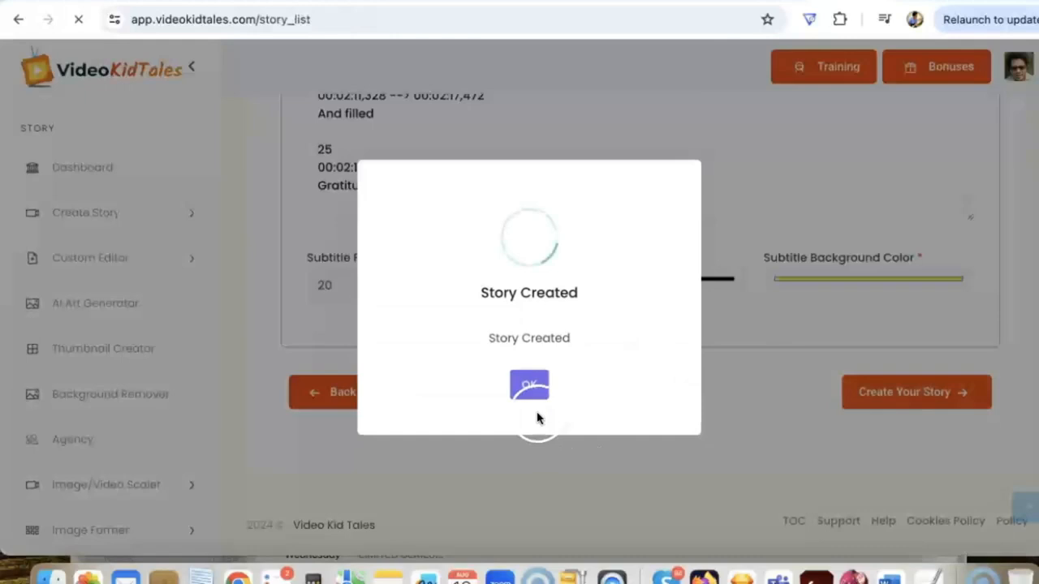
# Step: Confirm the Story Created dialog so the story list shows the story queued for render
pyautogui.click(529, 385)
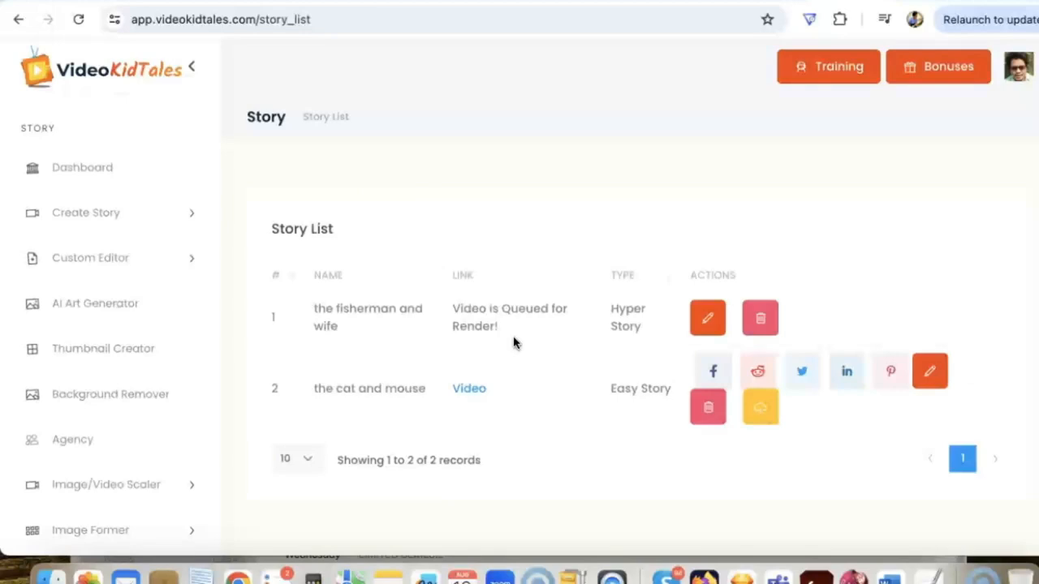
pyautogui.moveTo(523, 344)
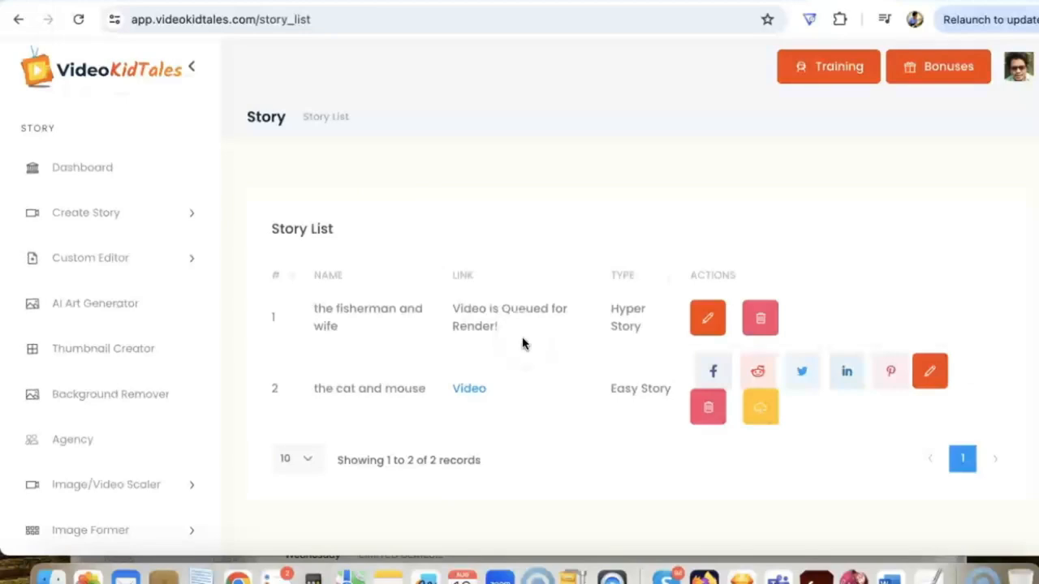